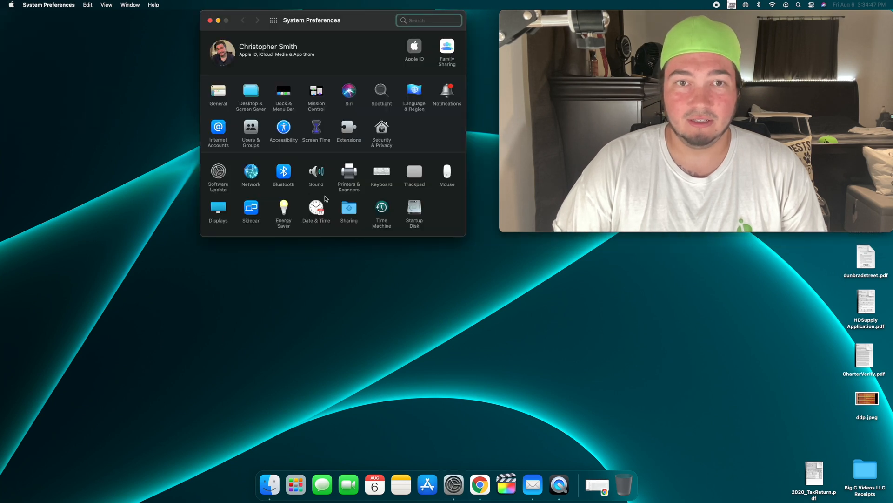
# Start Bluetooth keyboard setup from the Keyboard pane so it finds the Magic Keyboard
pyautogui.click(381, 174)
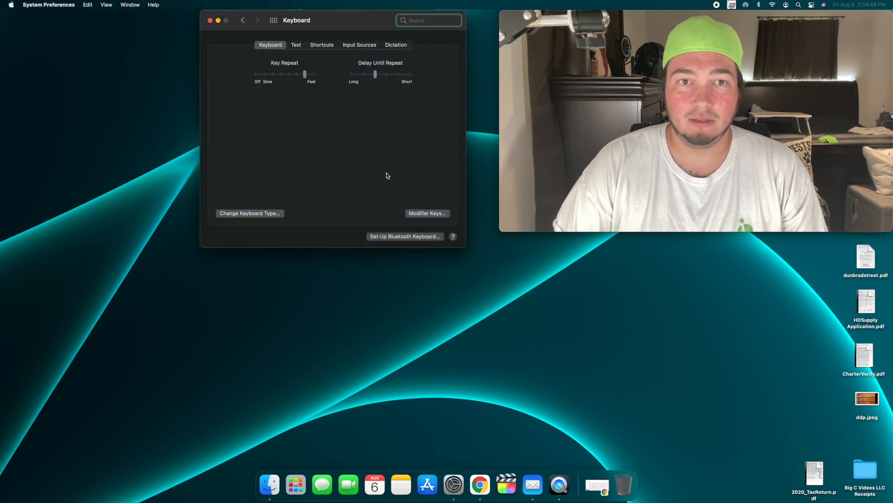
pyautogui.click(404, 236)
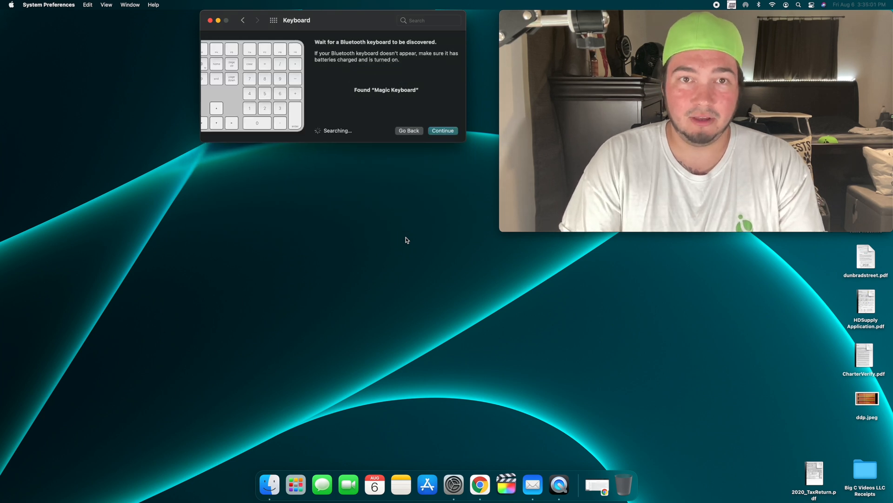
# Connect the found Magic Keyboard and reach the Touch ID Add Fingerprint password prompt
pyautogui.click(443, 130)
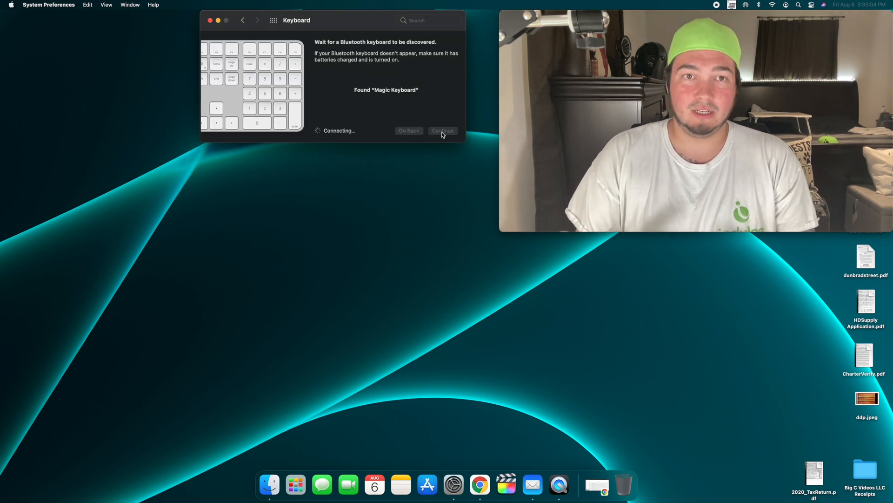
pyautogui.click(443, 130)
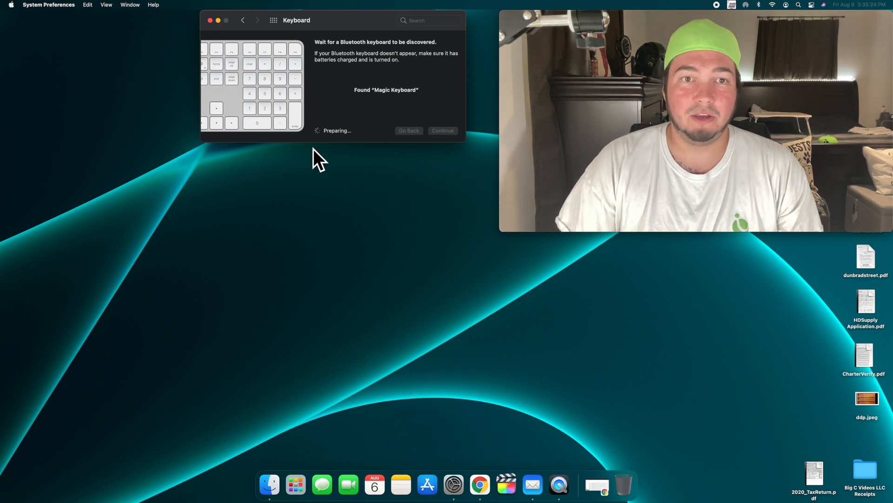
pyautogui.click(442, 130)
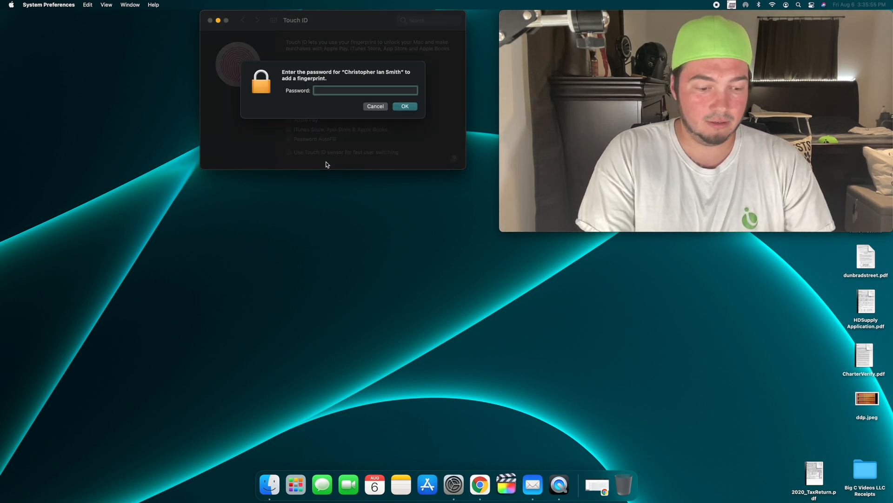
# Confirm the account password and complete enrolment of Finger 1 until Touch ID is Ready
pyautogui.click(405, 106)
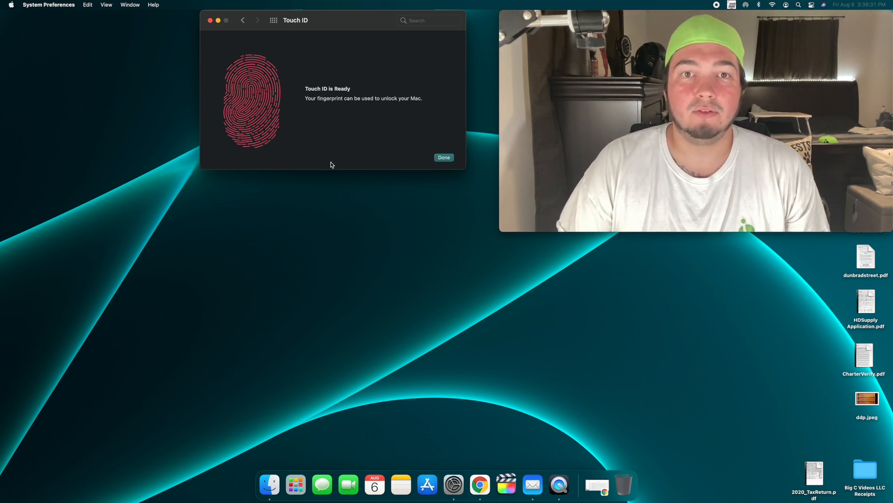
pyautogui.click(444, 157)
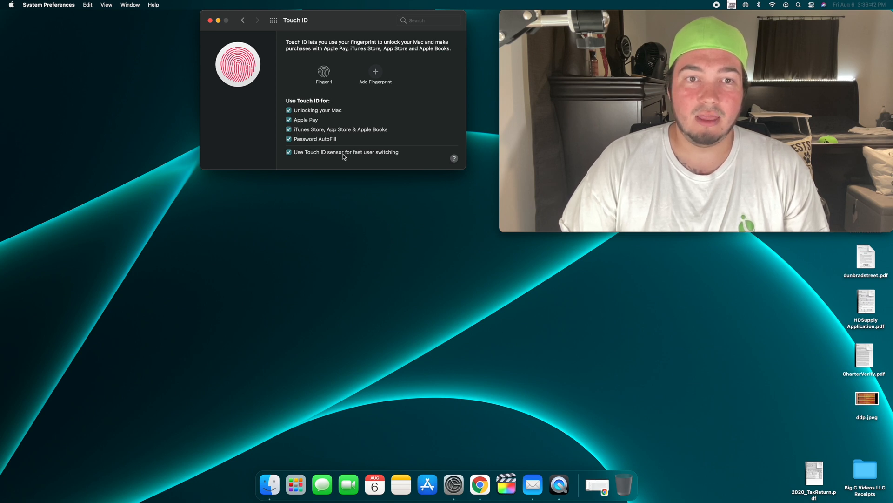
pyautogui.moveTo(343, 160)
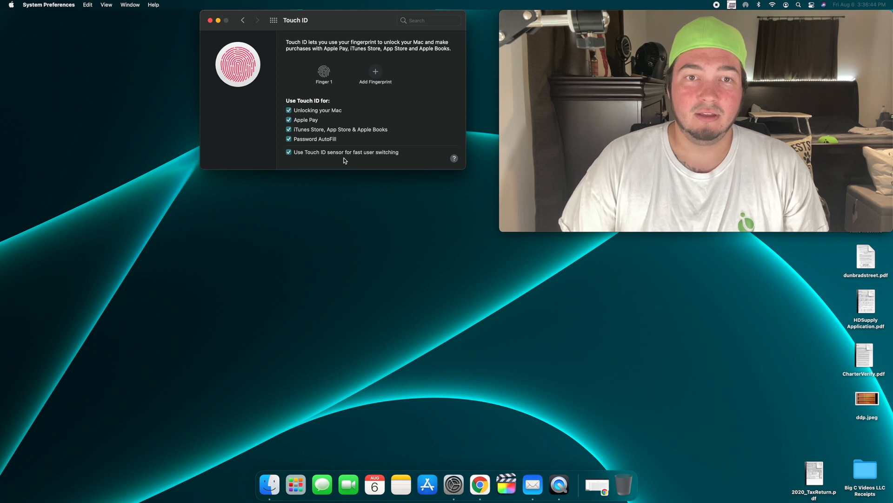
pyautogui.moveTo(368, 79)
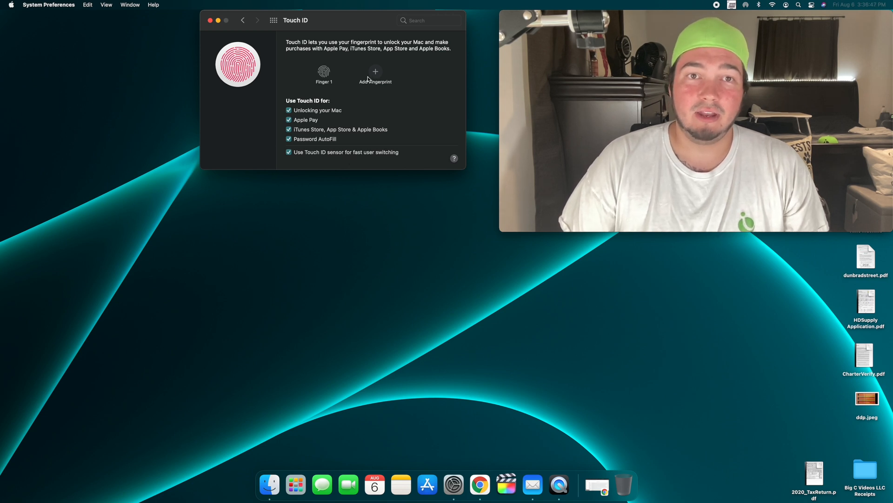
pyautogui.moveTo(374, 76)
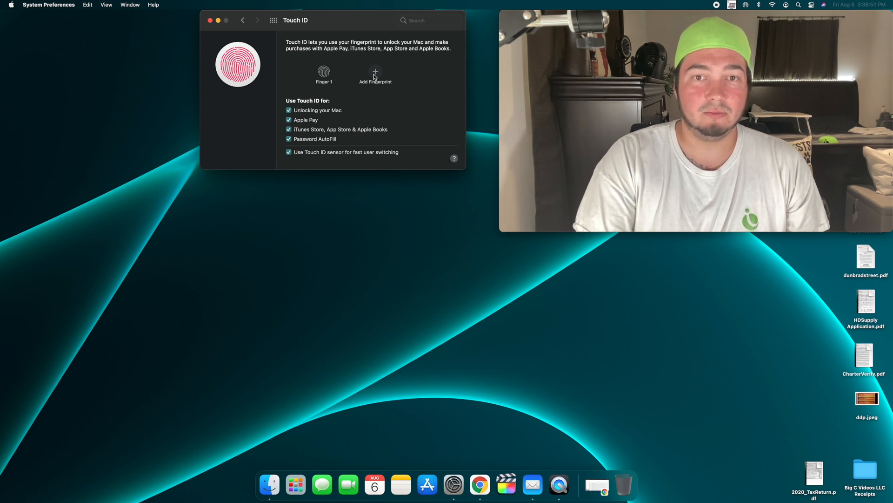
# Close the System Preferences window with Finger 1 enrolled, returning to the desktop
pyautogui.click(217, 20)
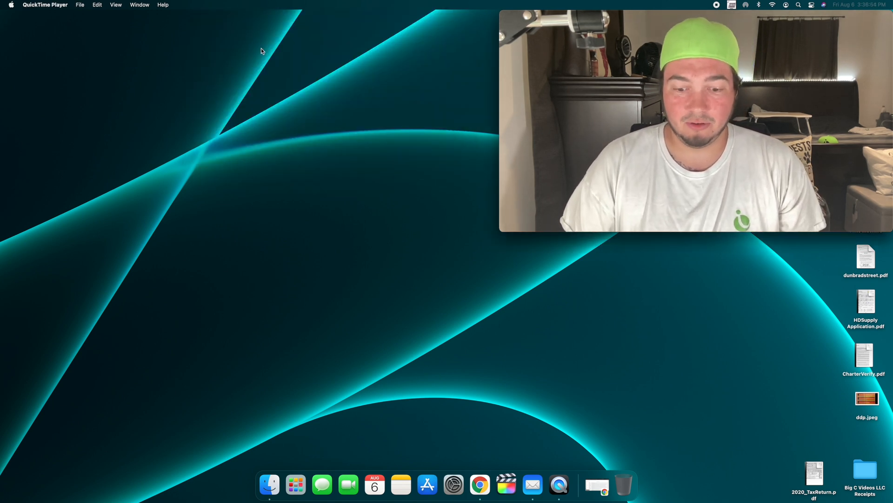